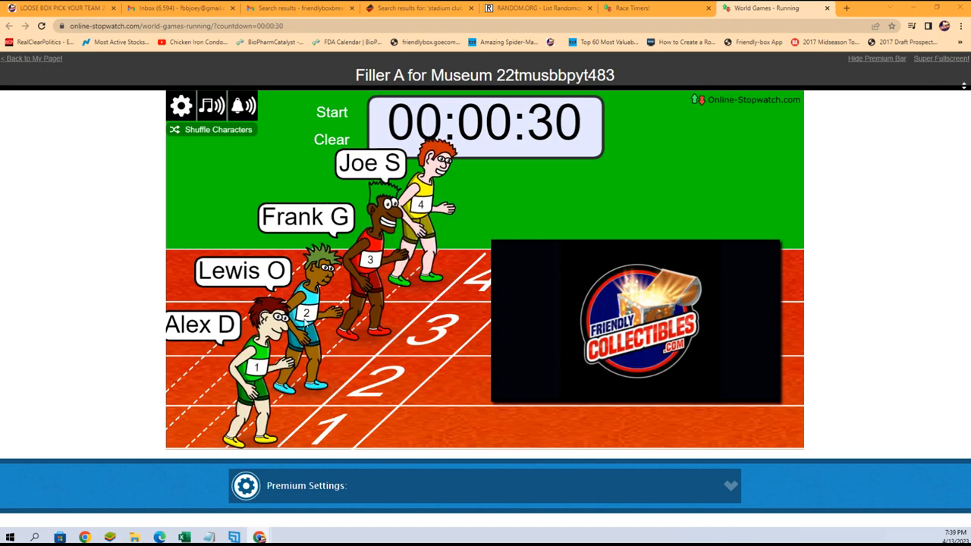
Shuffle the four runners' lane order three times and start the 30-second countdown race
left_click(218, 129)
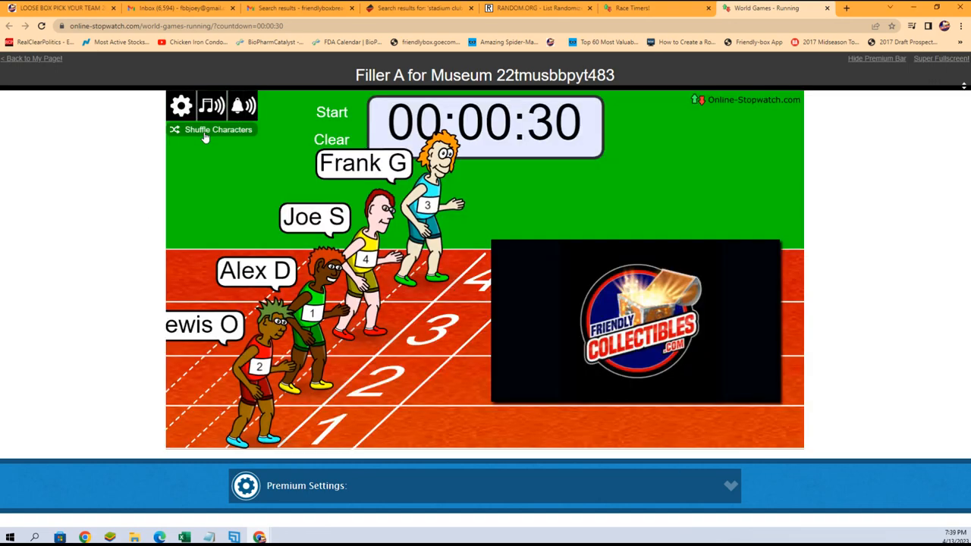
left_click(218, 129)
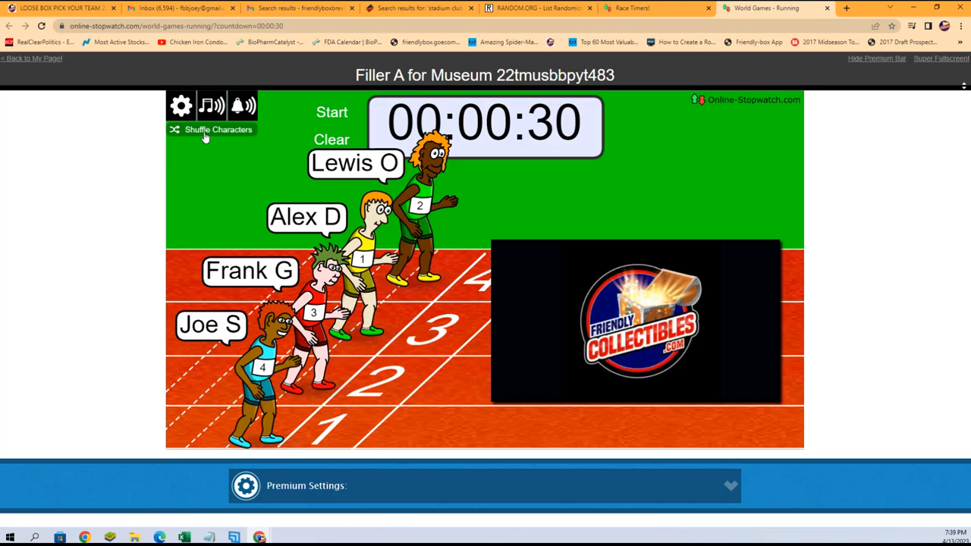
left_click(218, 129)
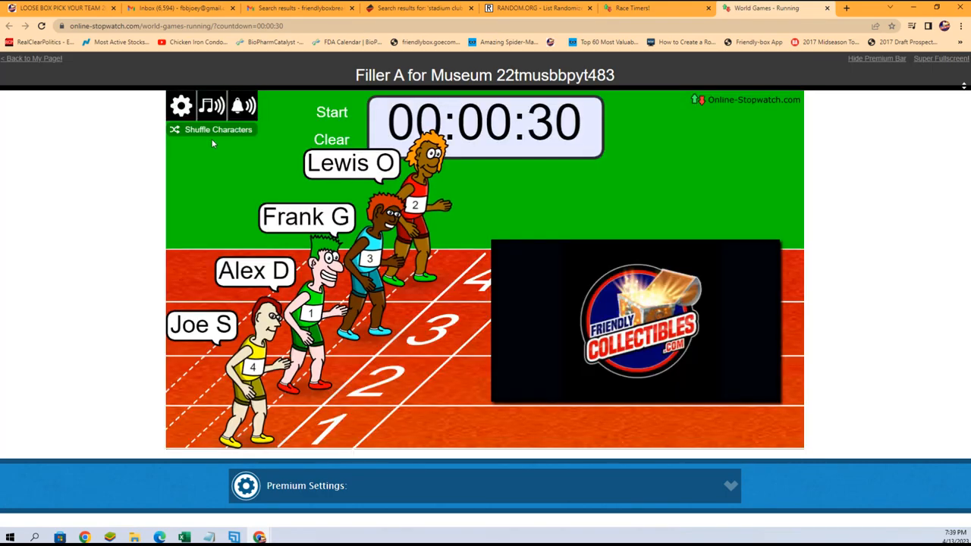
left_click(331, 113)
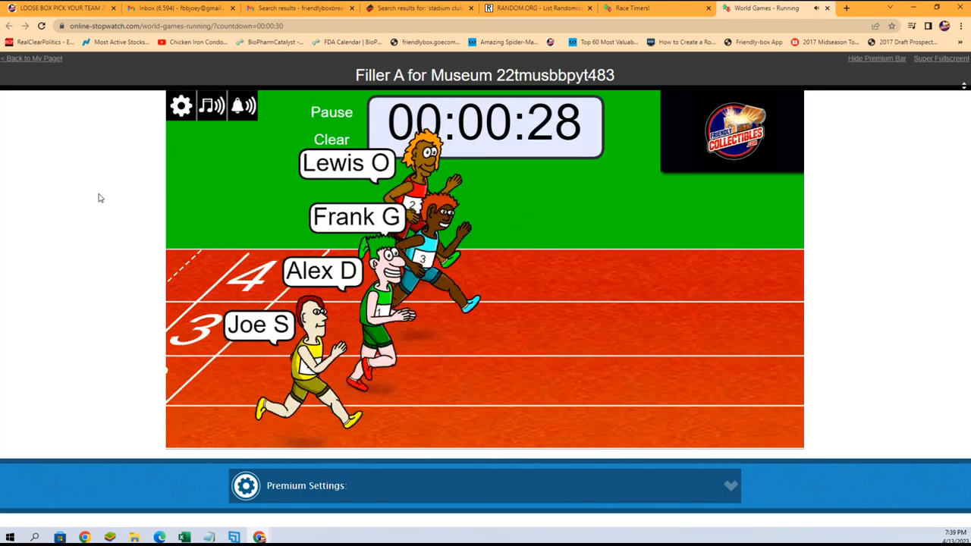